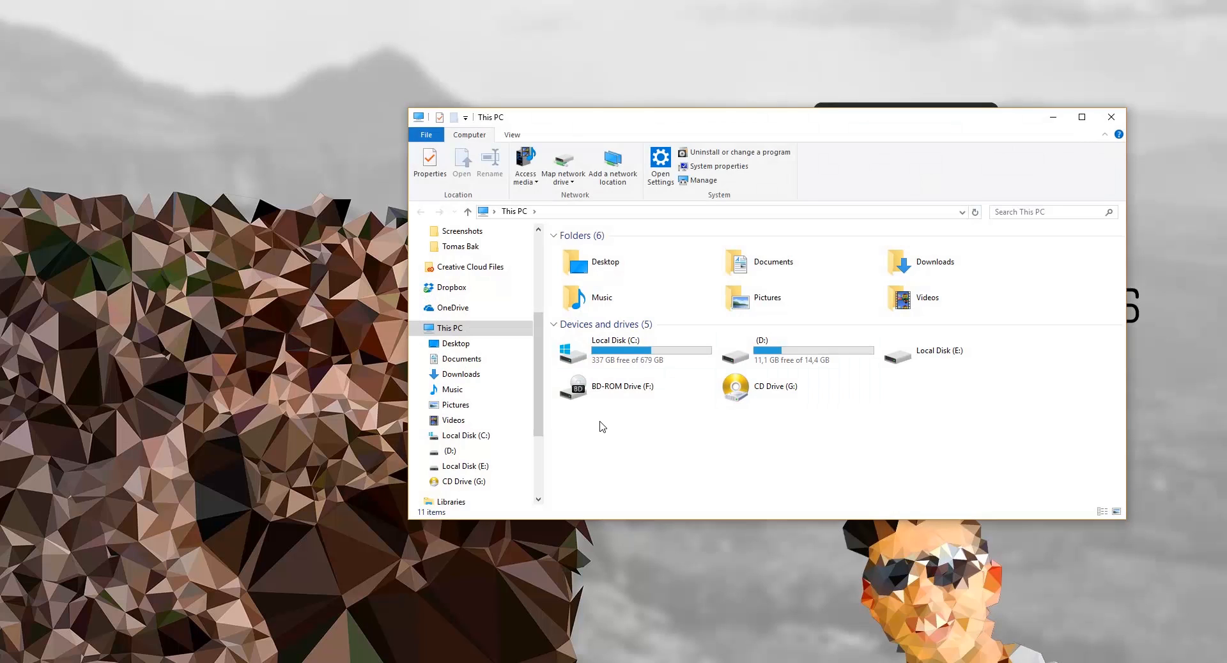
mouse_move(554, 353)
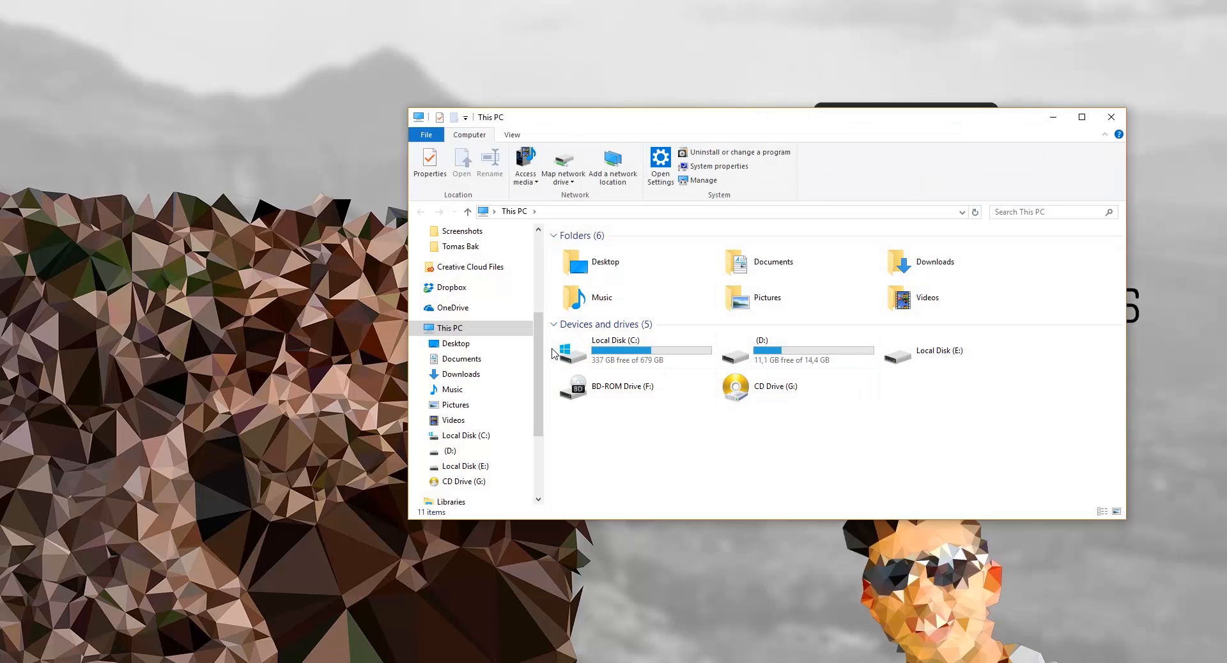
mouse_move(714, 447)
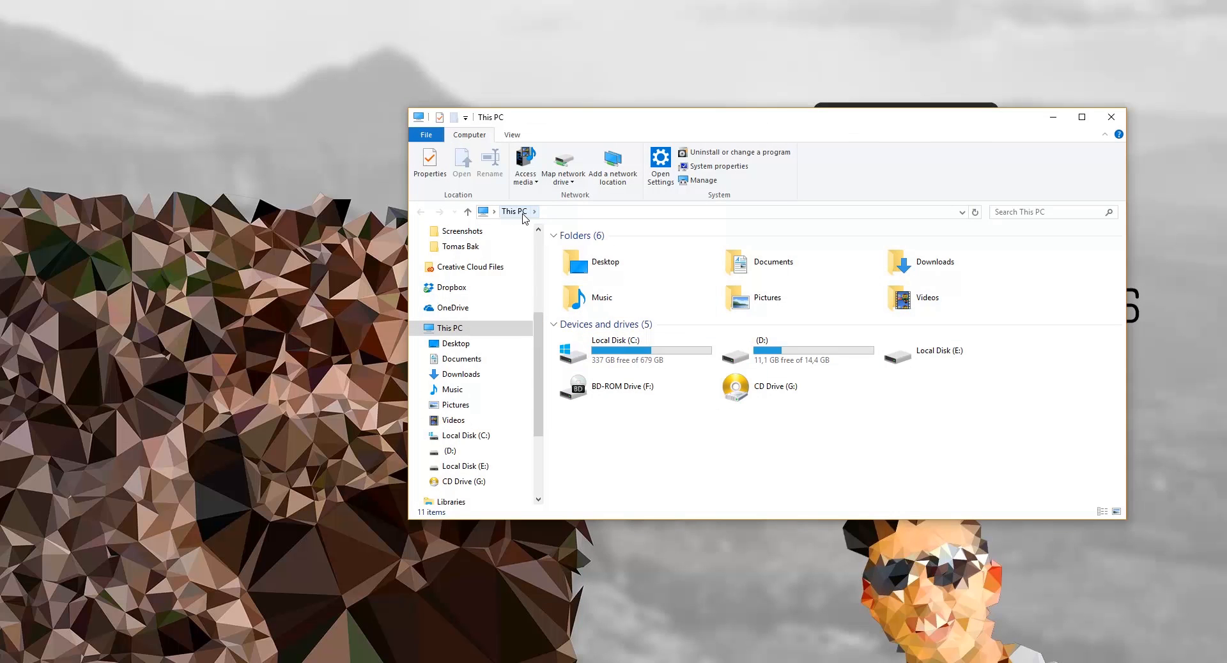
Navigate from This PC through Local Disk (C:) and Users into the user's profile folder
left_click(450, 328)
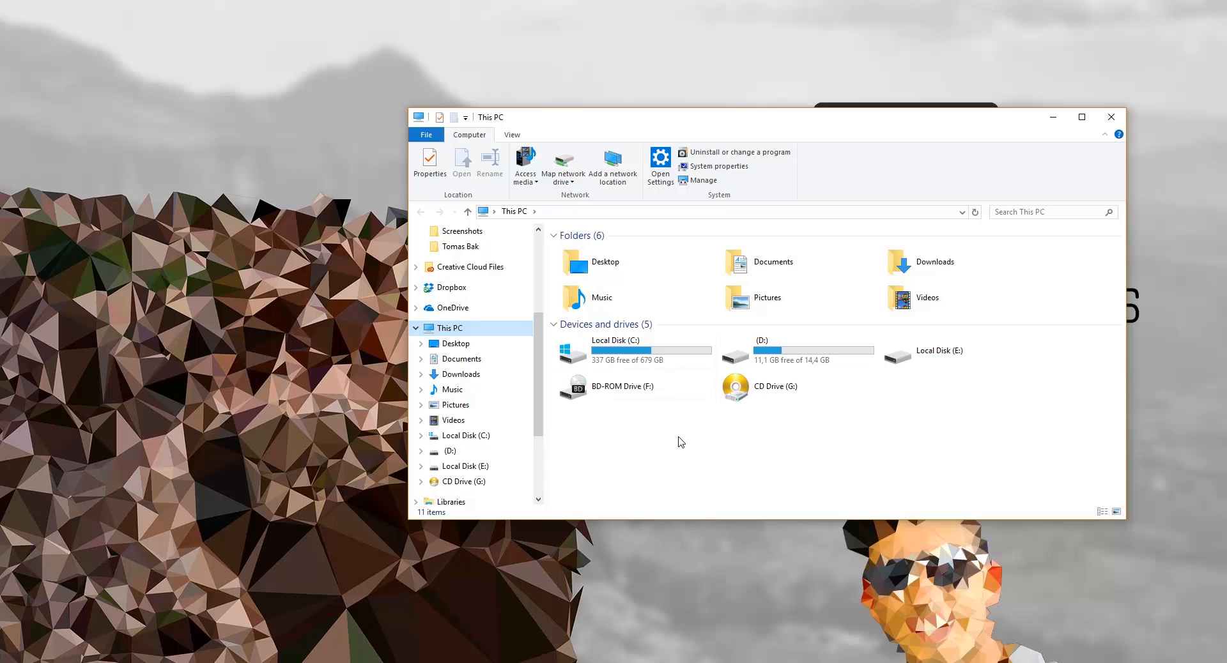
mouse_move(762, 455)
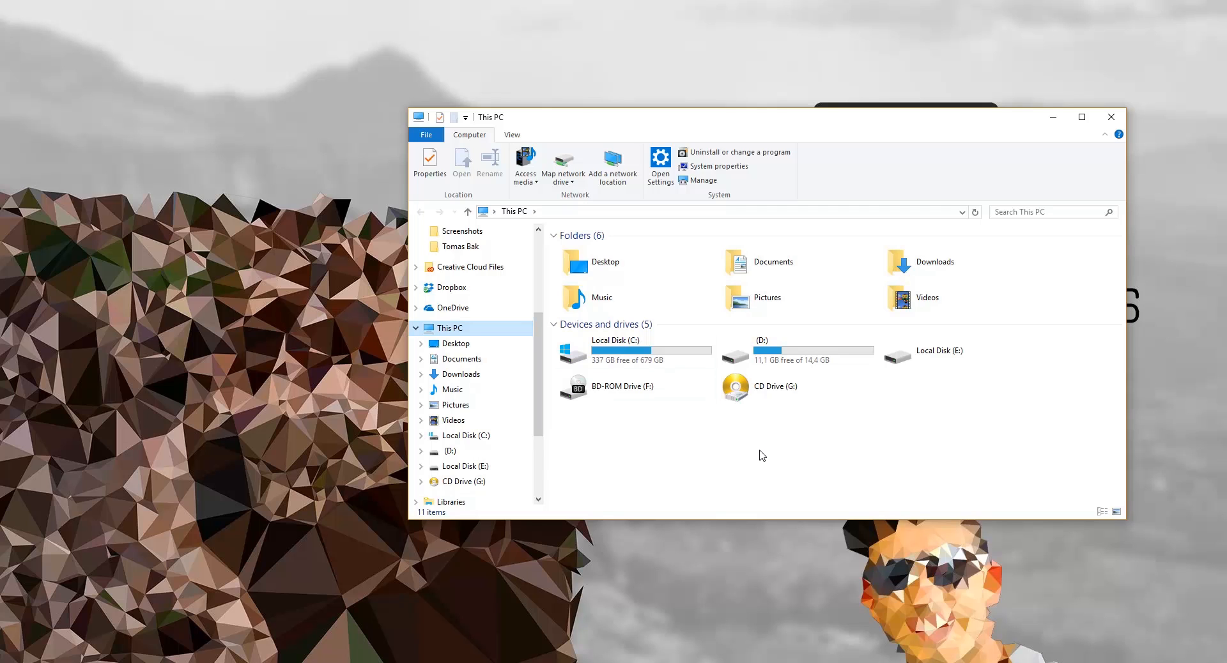
double_click(615, 350)
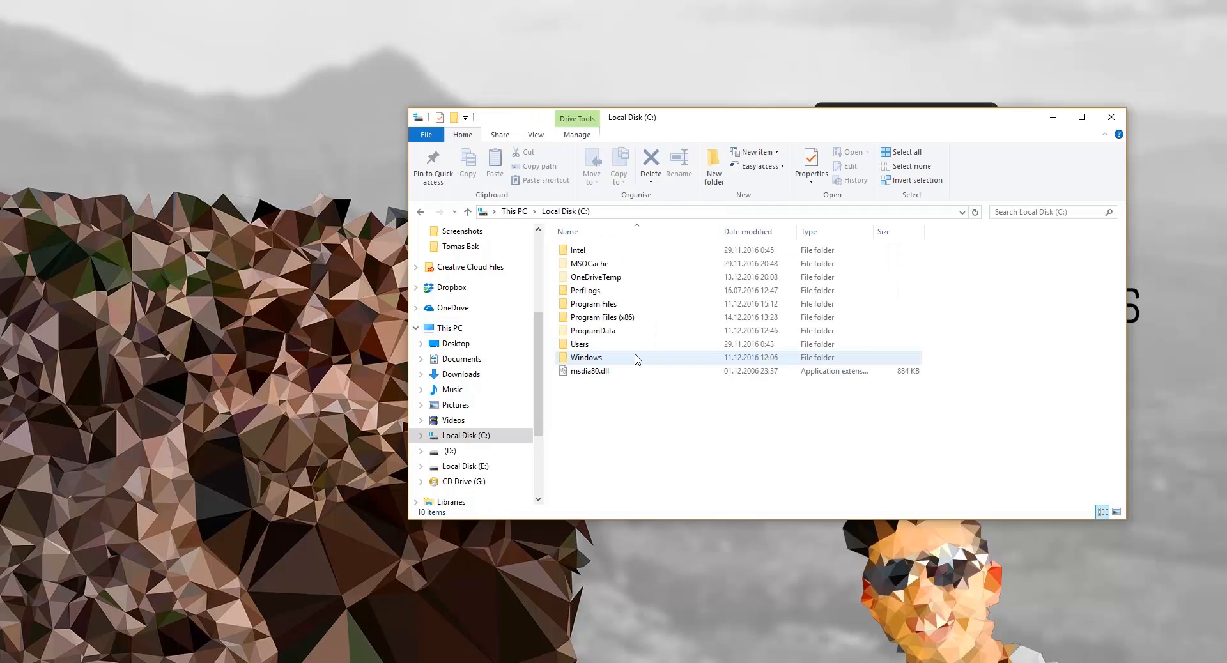
mouse_move(637, 357)
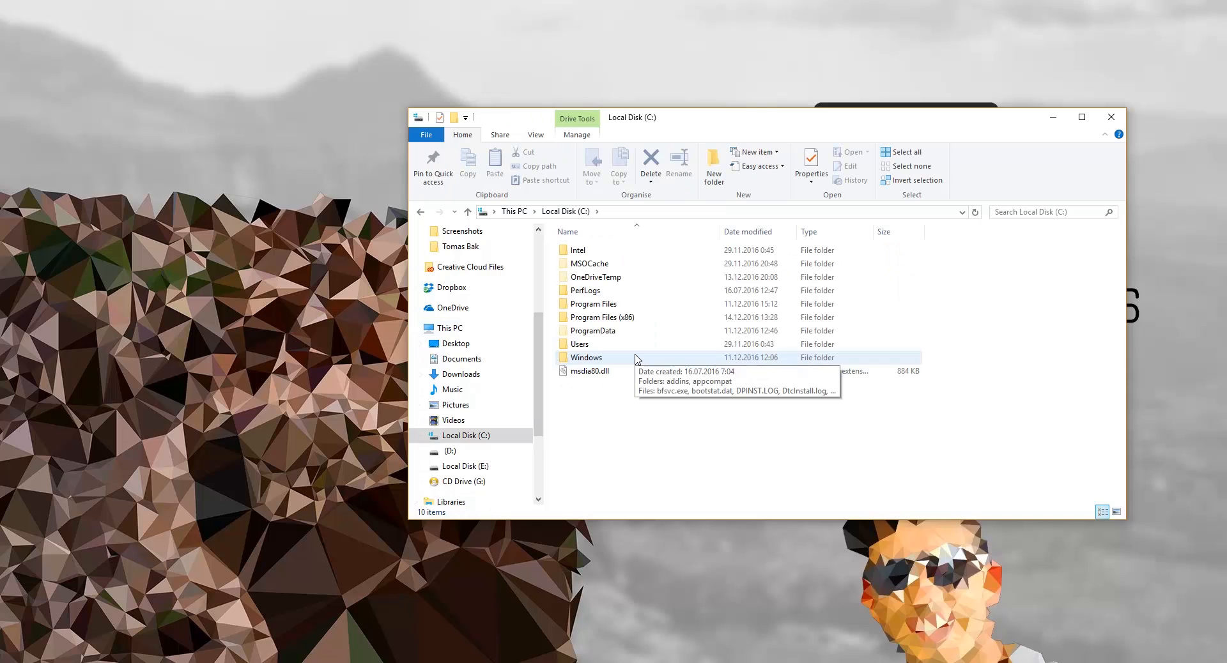
mouse_move(617, 360)
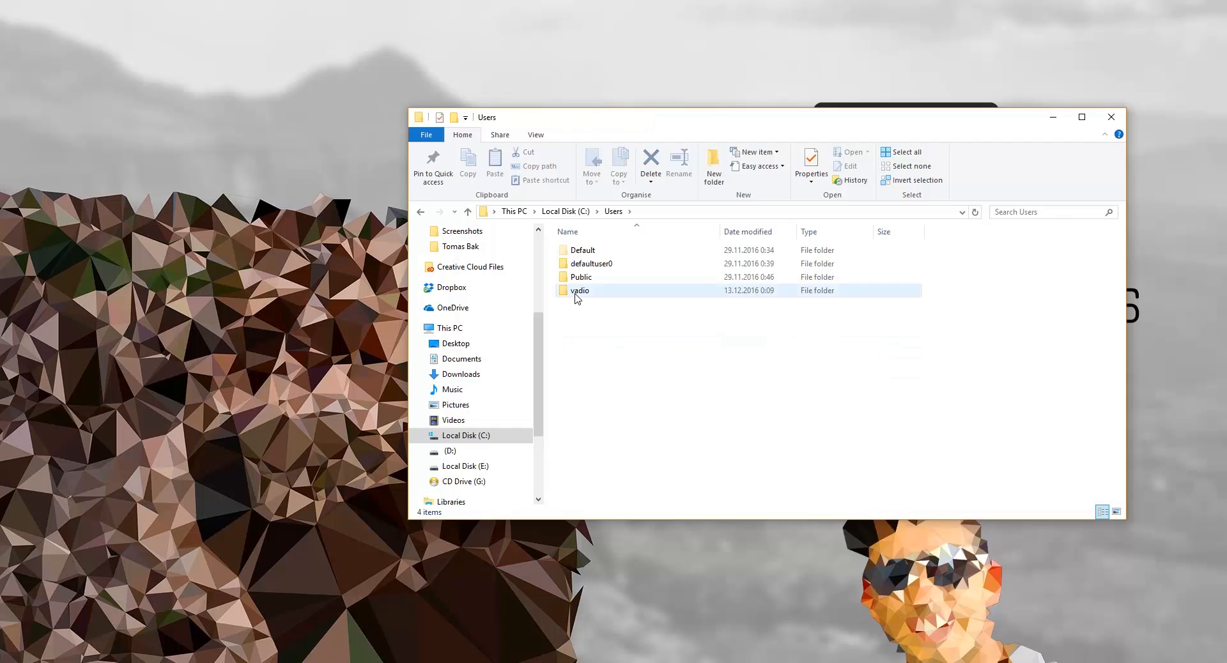
mouse_move(579, 290)
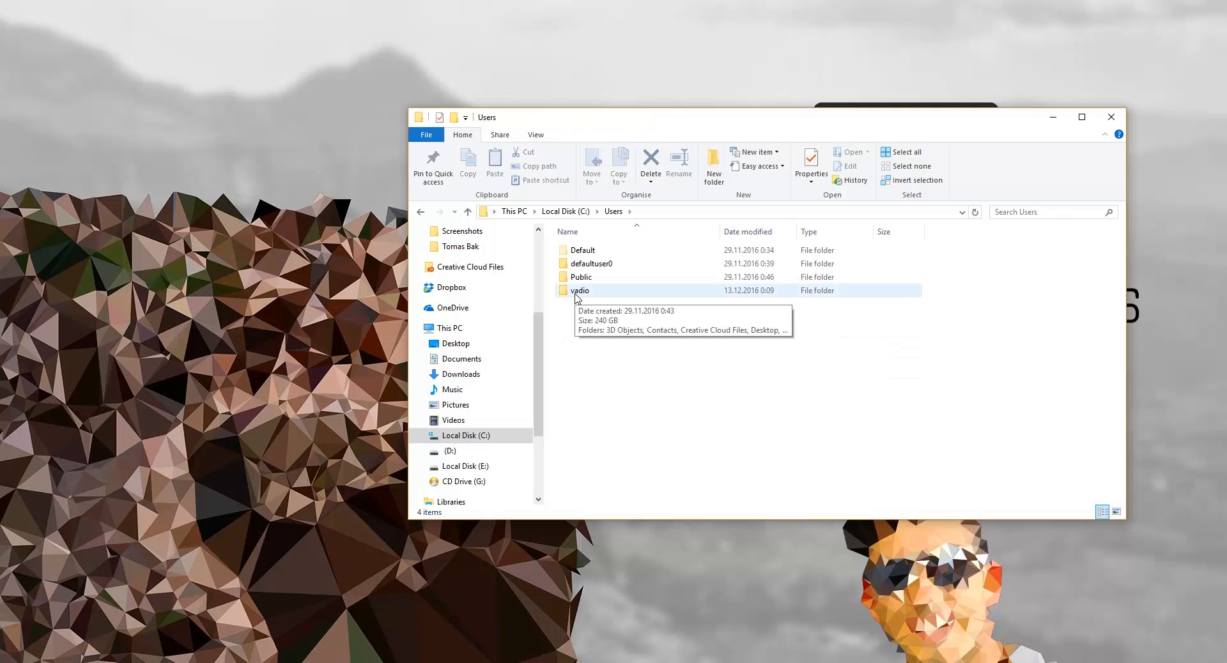
double_click(579, 290)
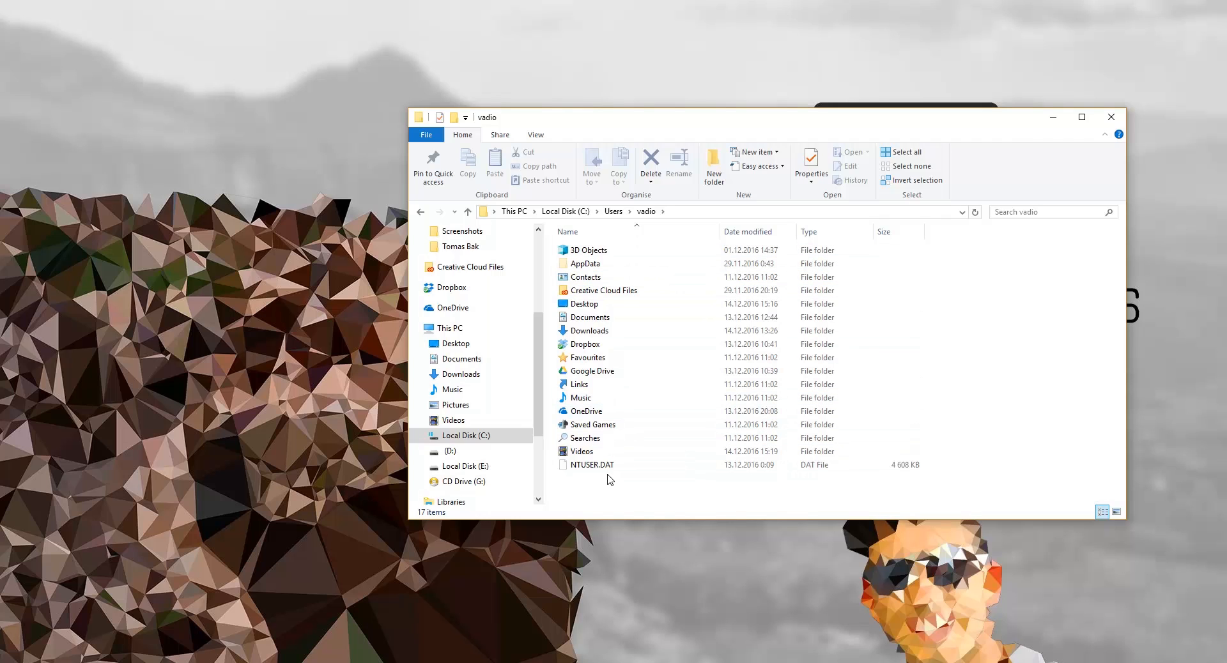
mouse_move(630, 499)
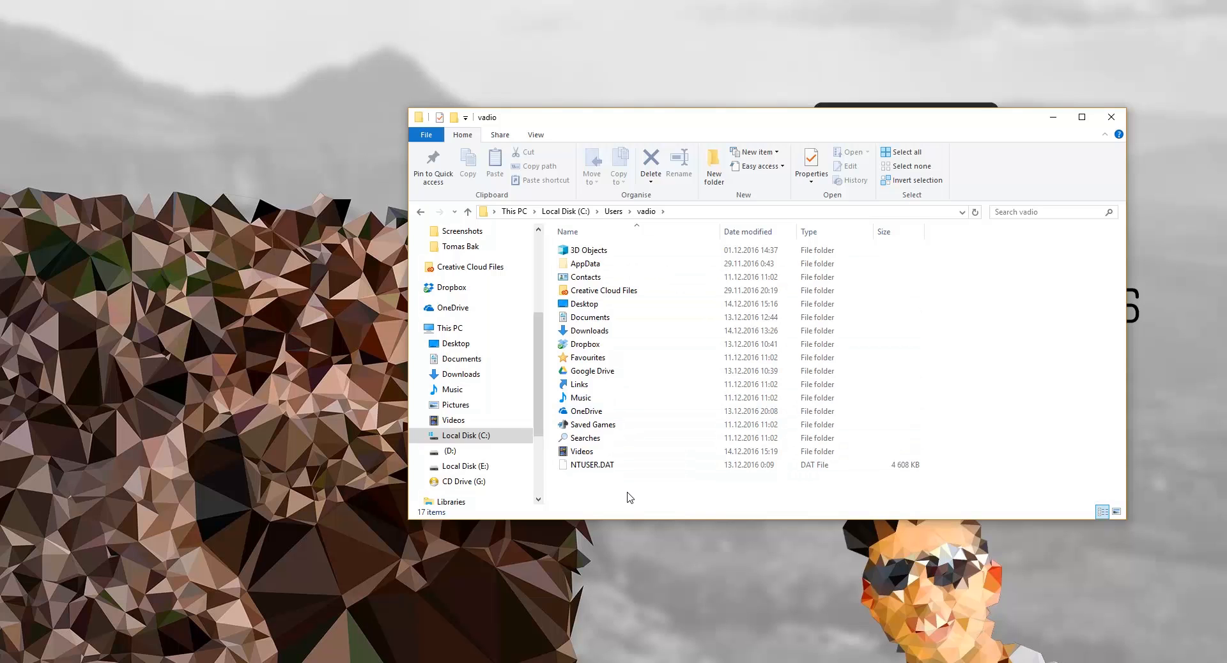
mouse_move(1076, 390)
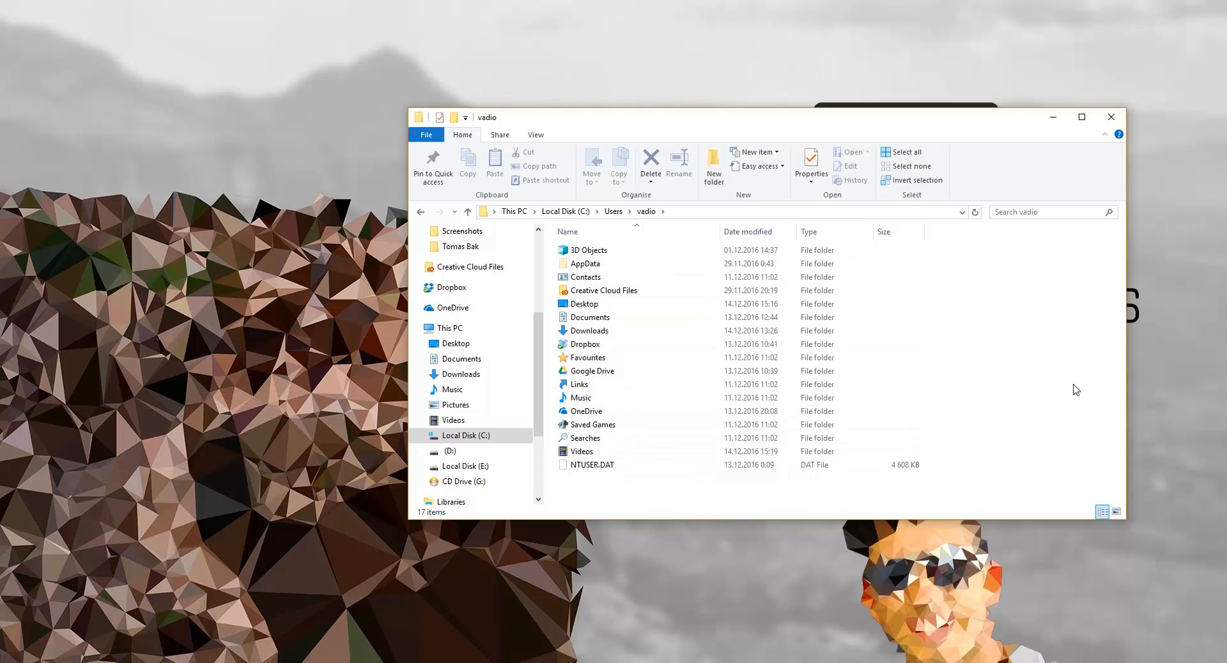
mouse_move(1068, 331)
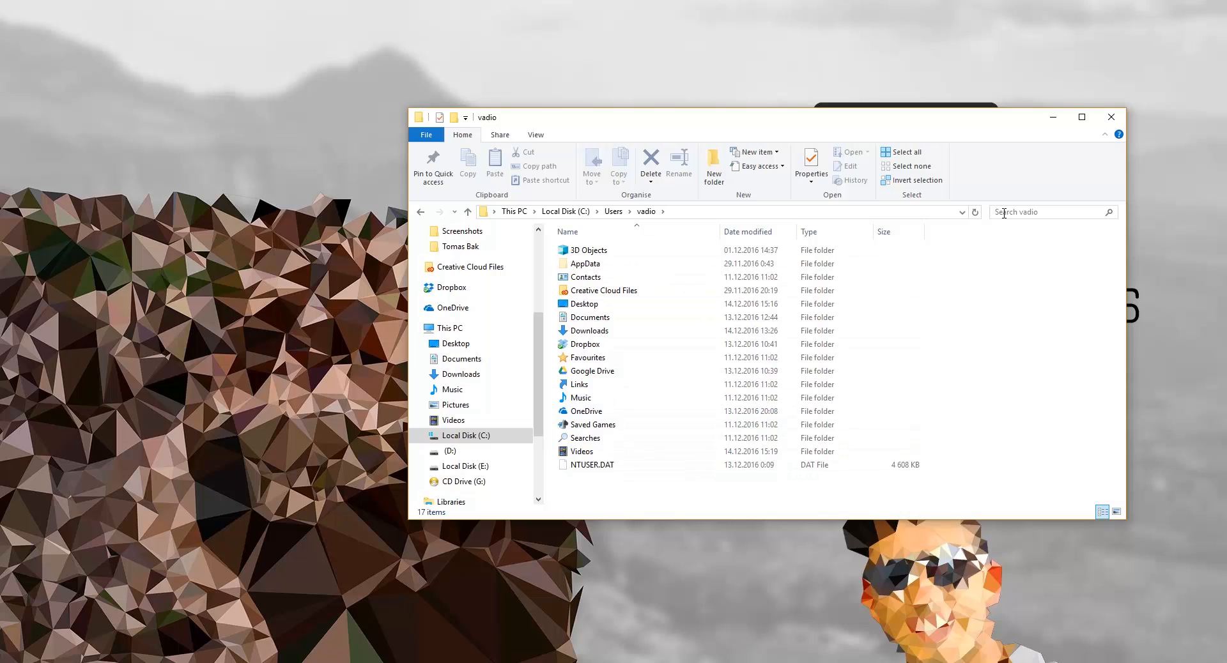
Search the profile folder for 'type: psd', listing 454 Photoshop files
left_click(1049, 210)
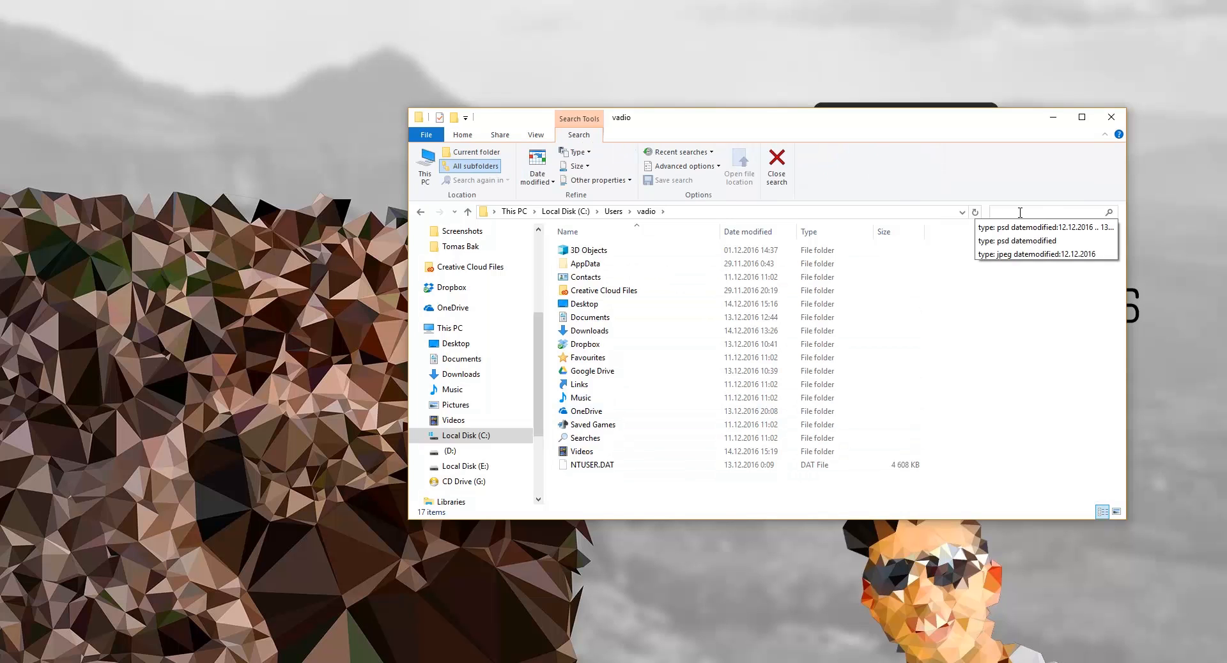
type("type:")
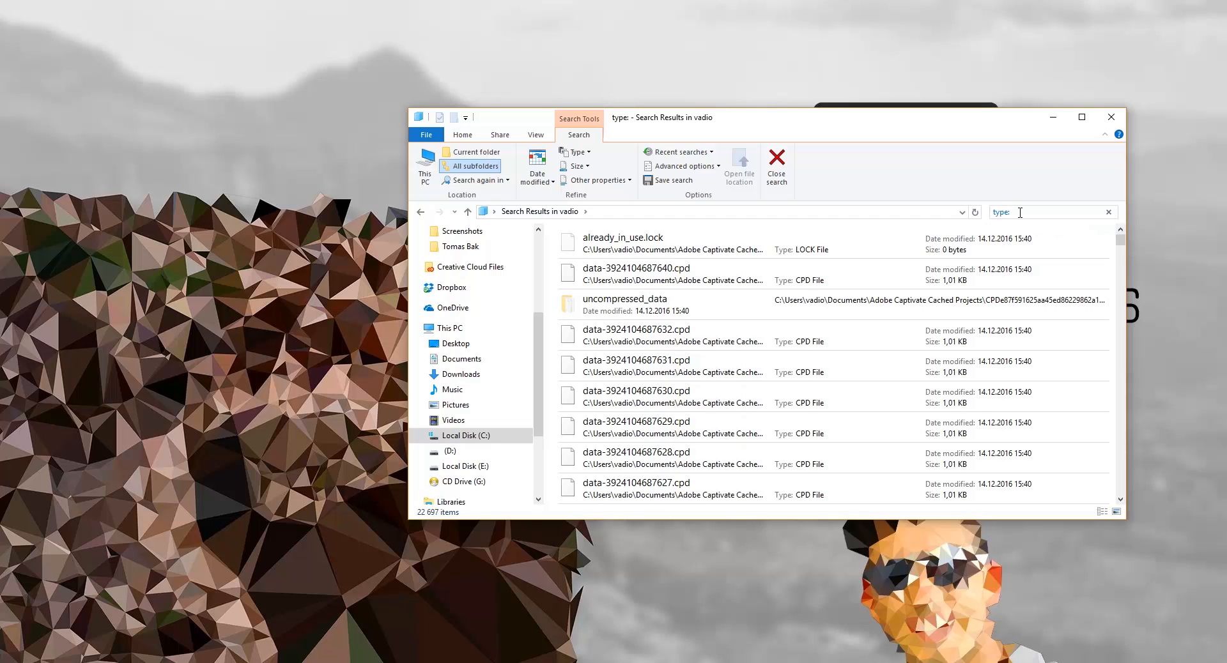
type("p")
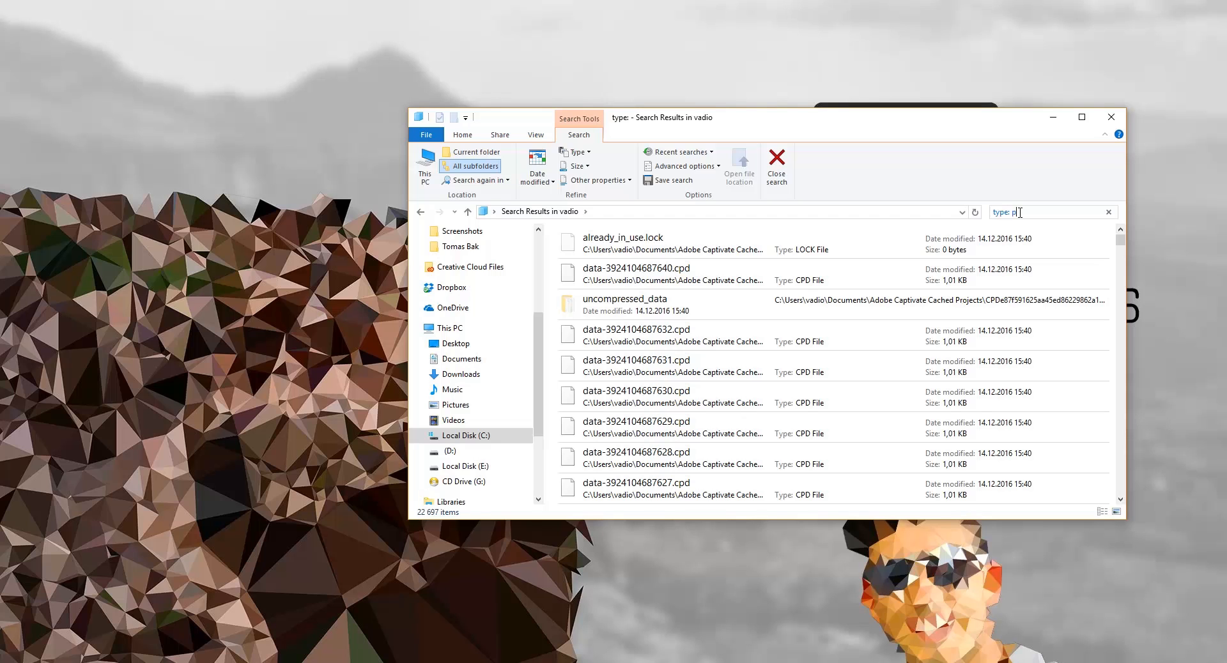
type("sd")
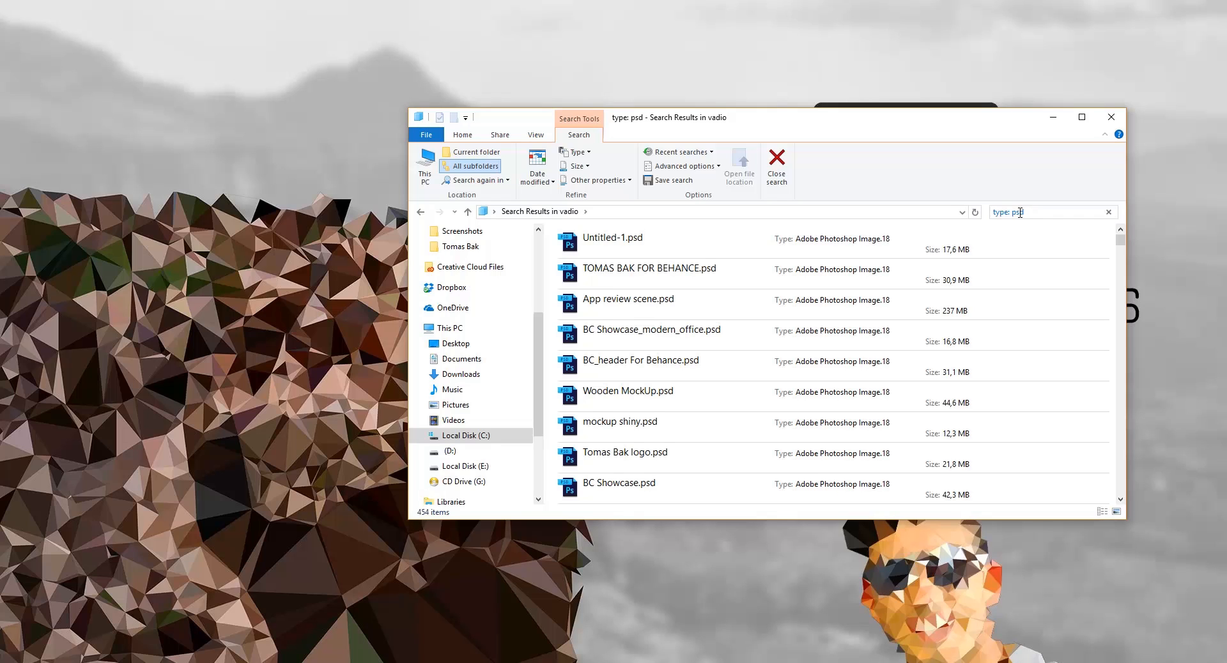
Extend the search query with 'modified:' to bring up the date picker
left_click(1049, 212)
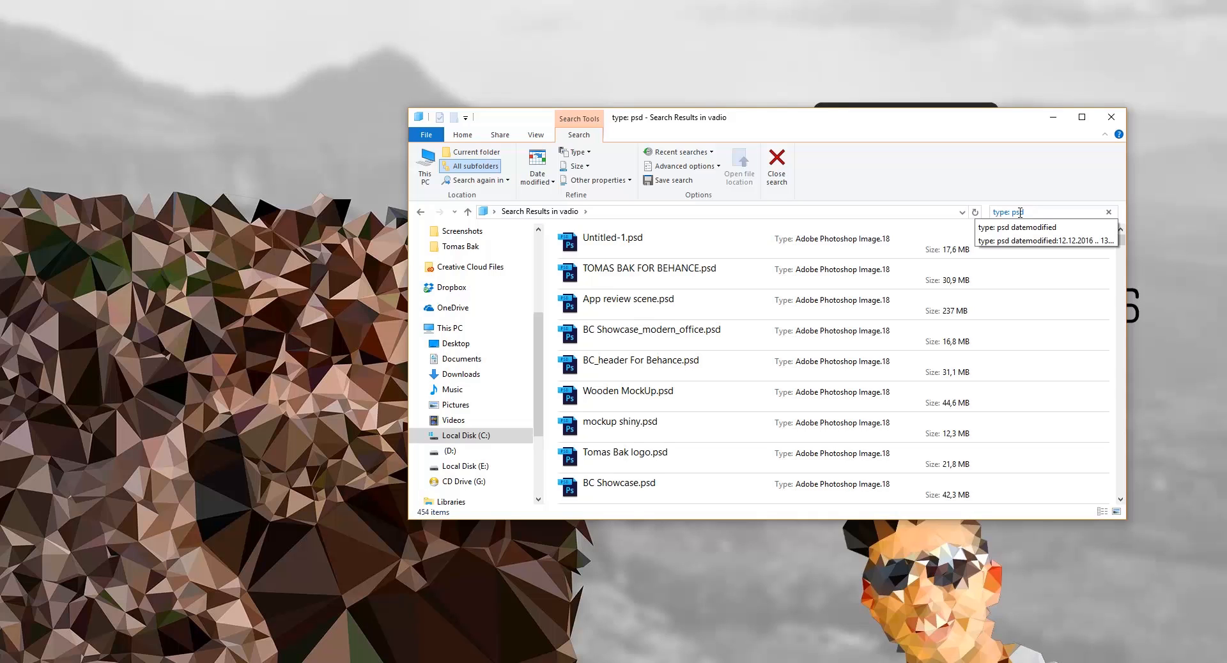
type("modifi")
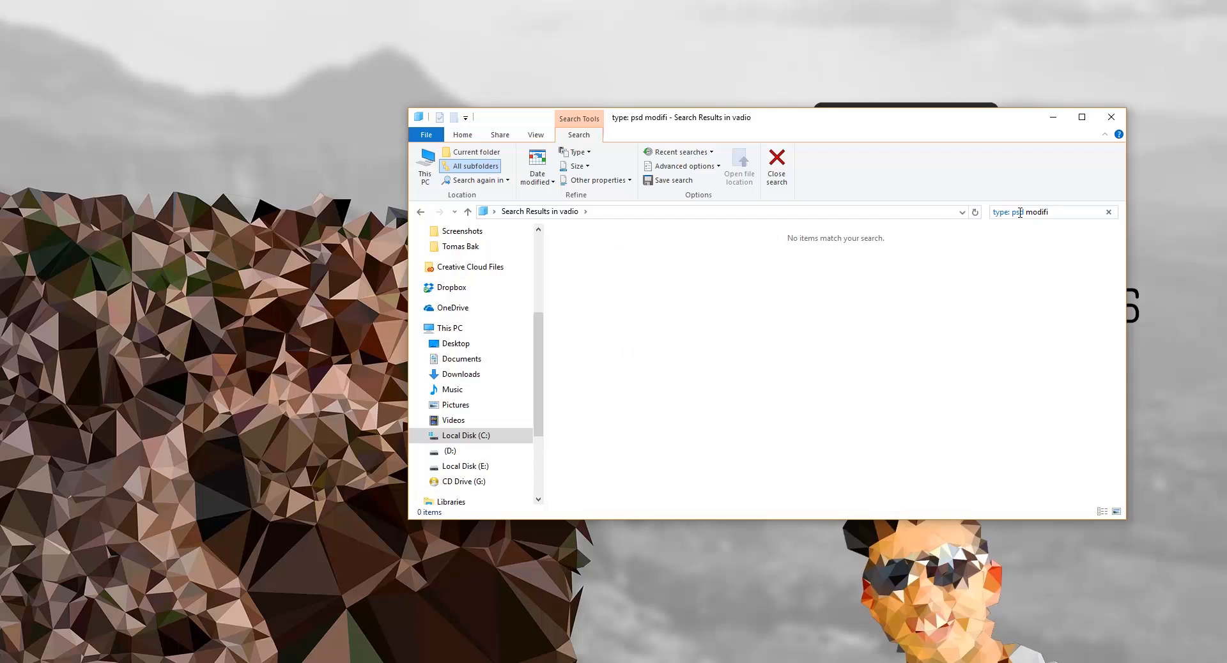
type("ed:")
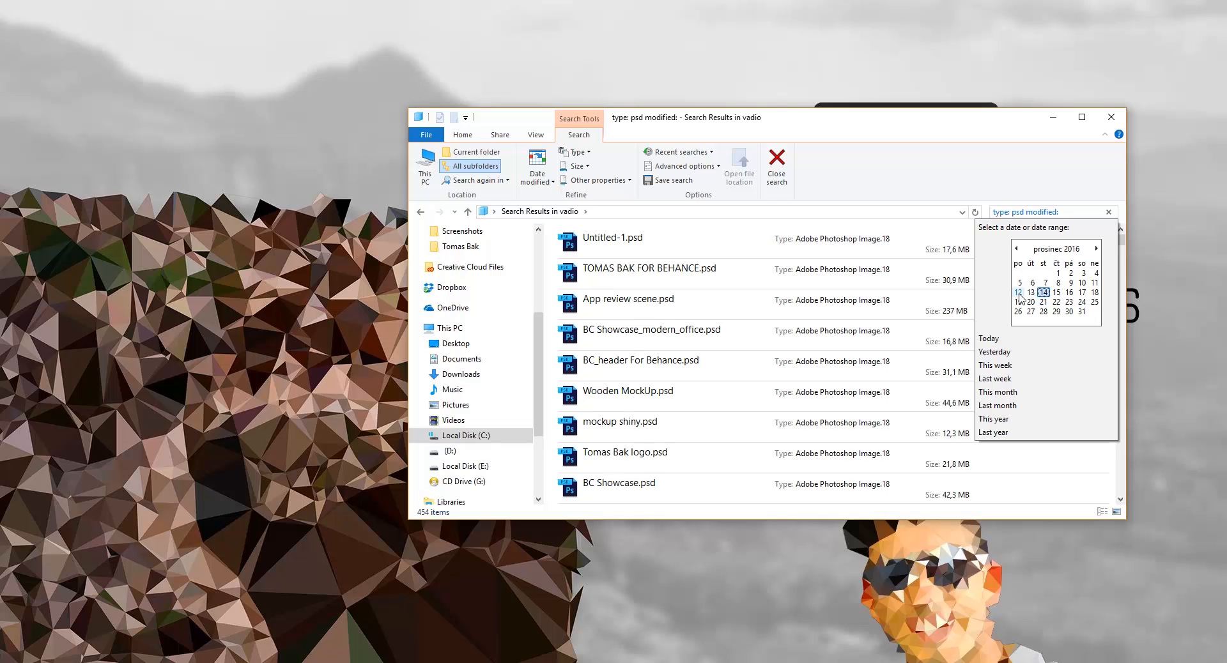
Pick the 12–14 December 2016 date range, then select the Untitled-1.psd result
left_click(1017, 292)
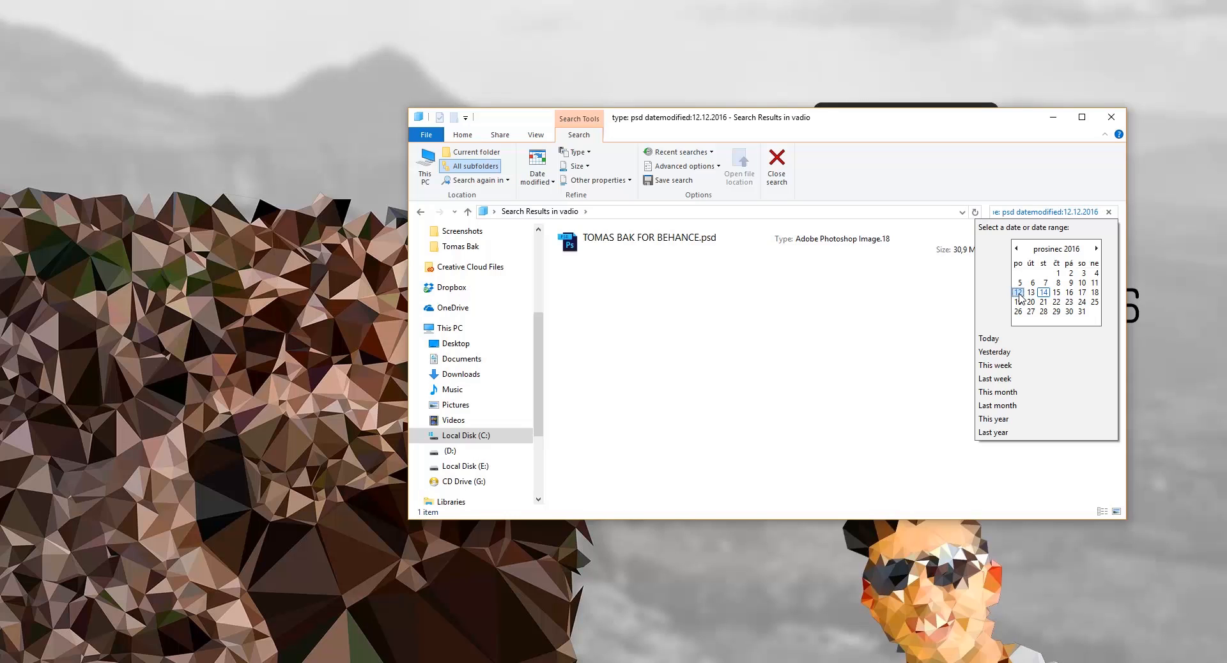
left_click(1021, 299)
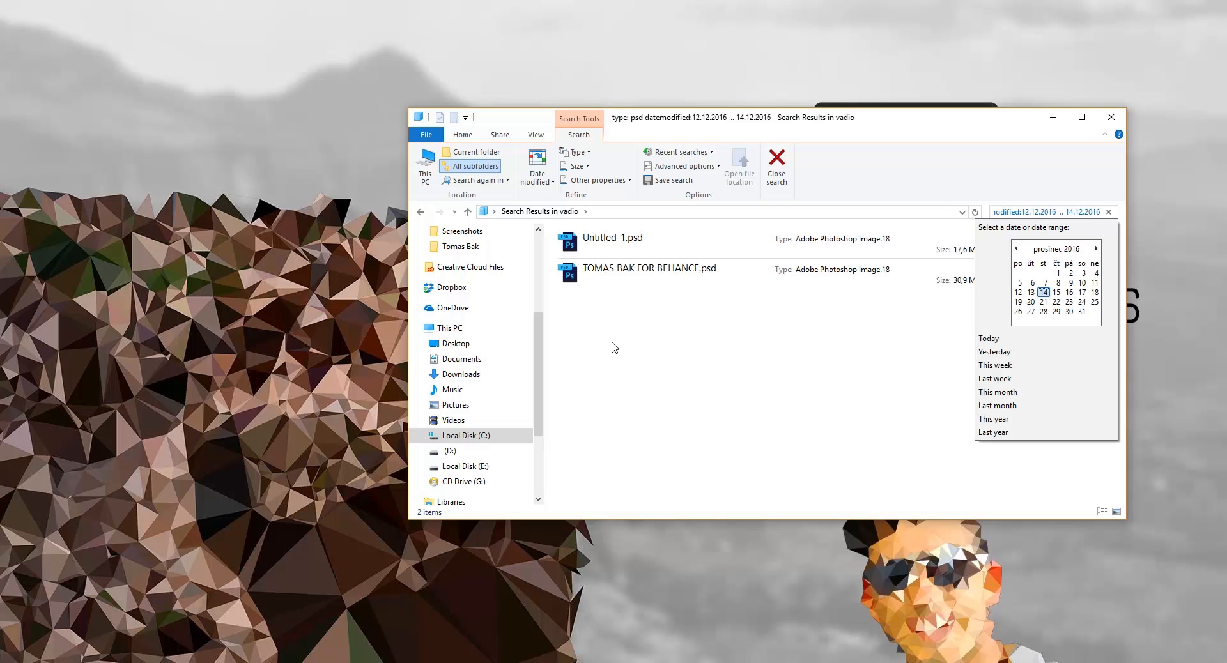
mouse_move(641, 276)
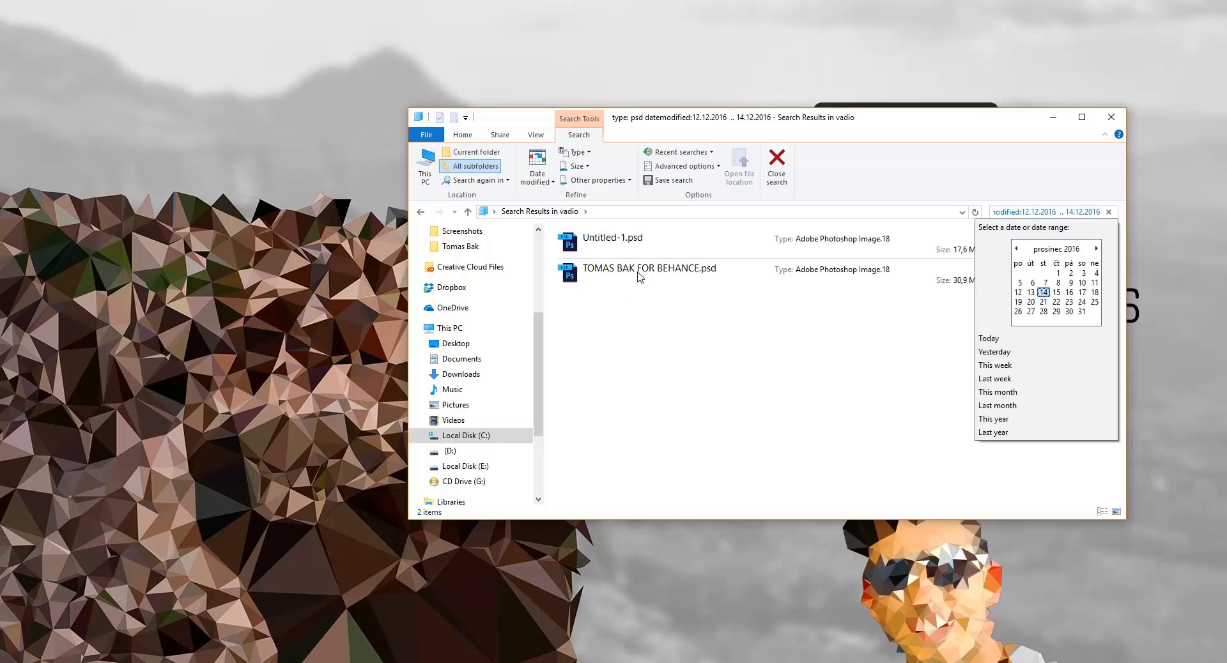
left_click(613, 237)
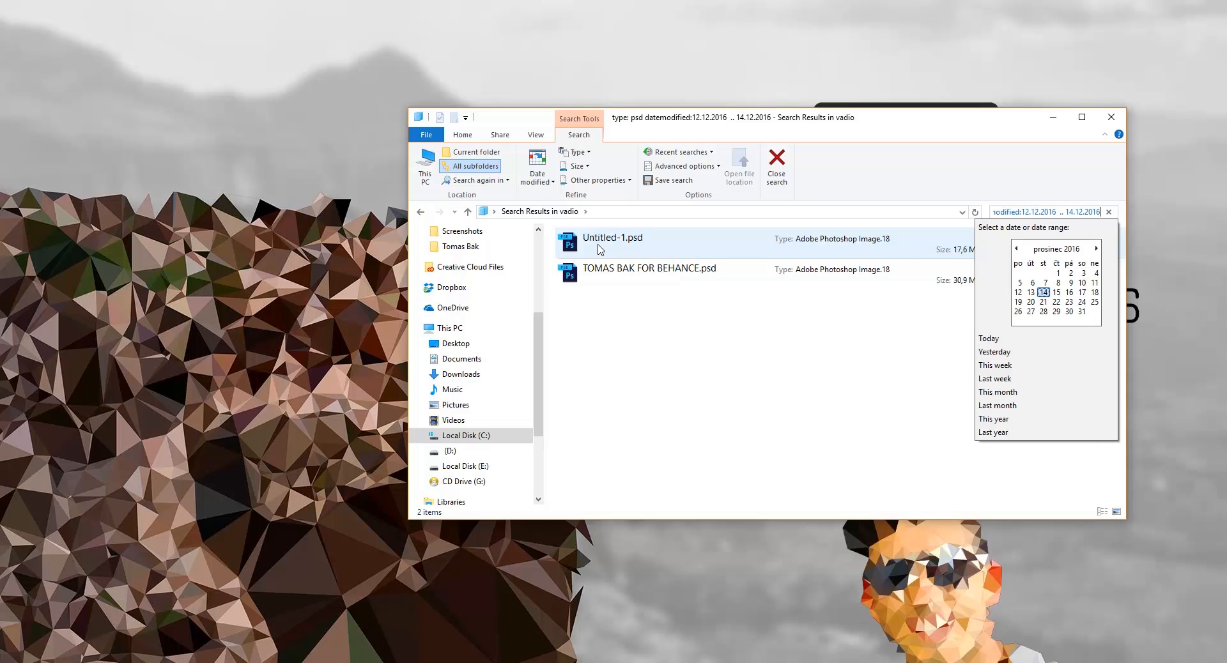
mouse_move(630, 251)
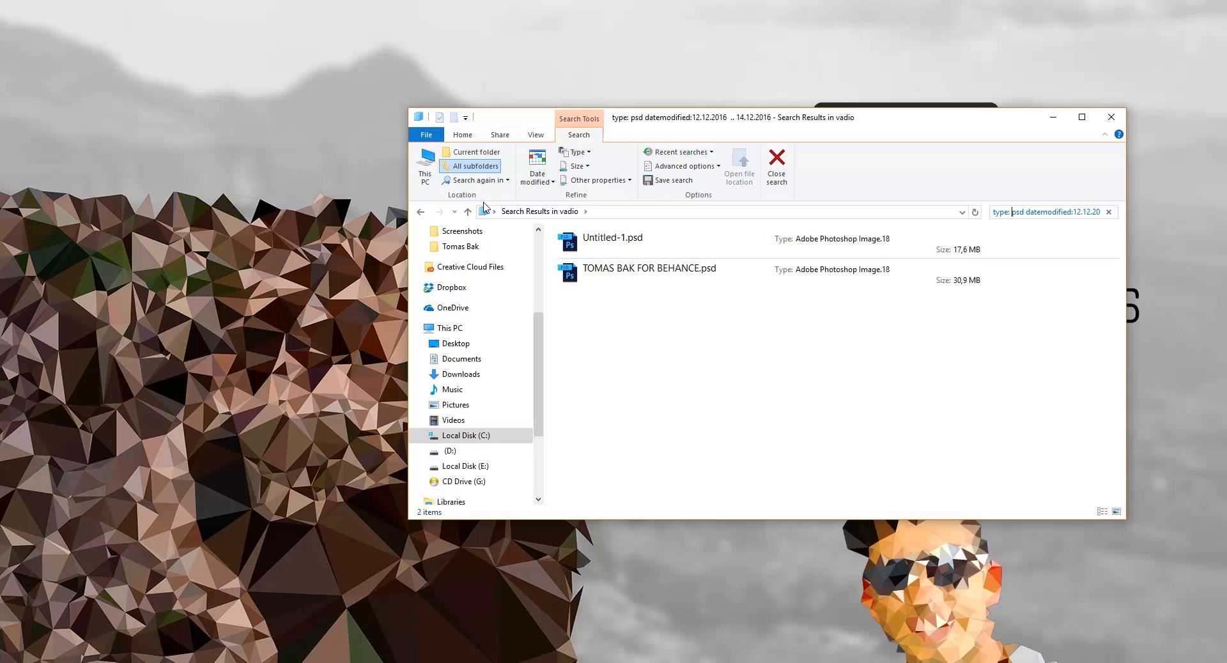
mouse_move(566, 147)
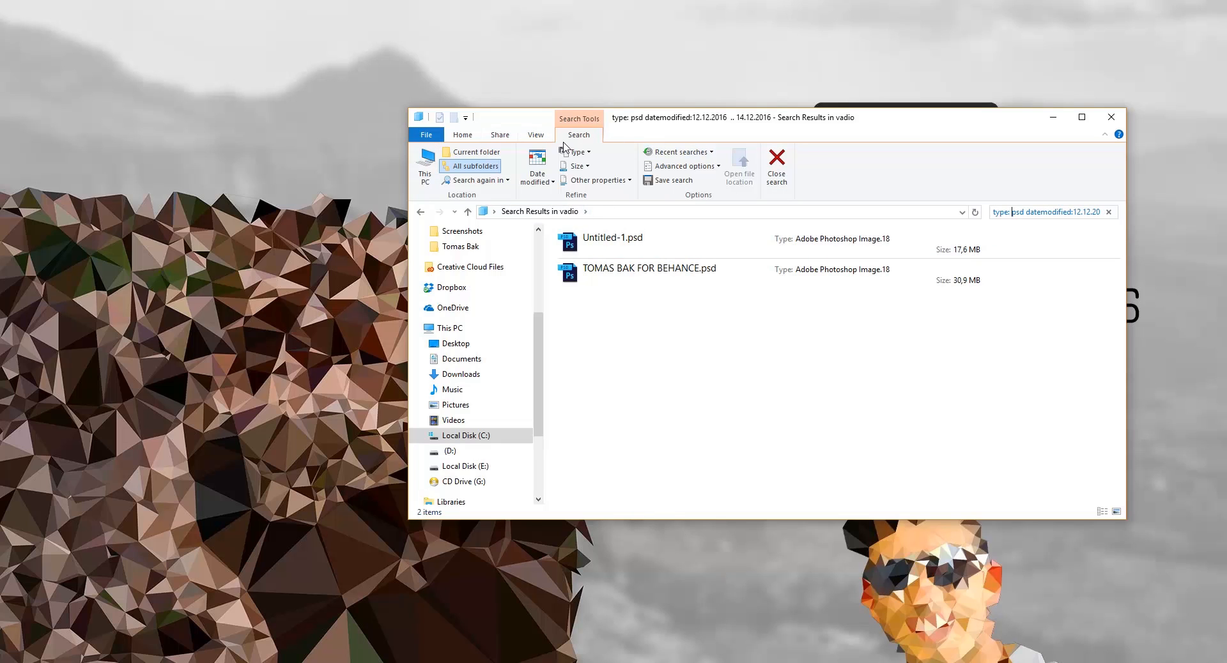
Open the Type and Size filter dropdowns on the Search tab
left_click(575, 152)
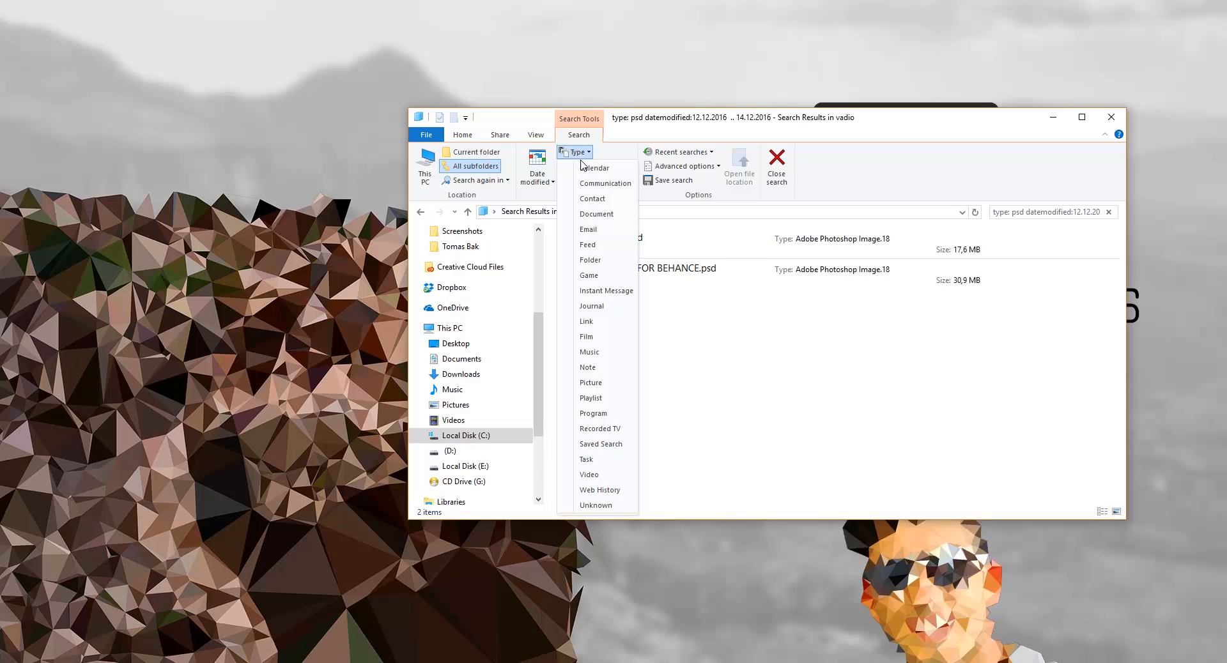
mouse_move(593, 198)
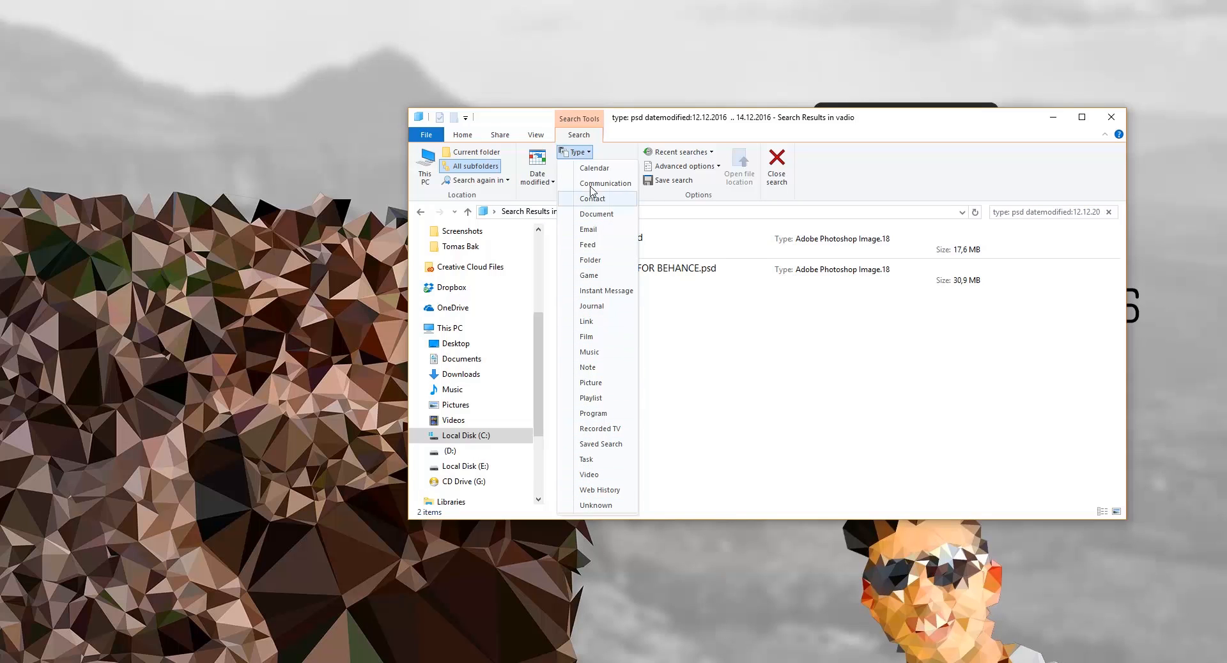
left_click(576, 166)
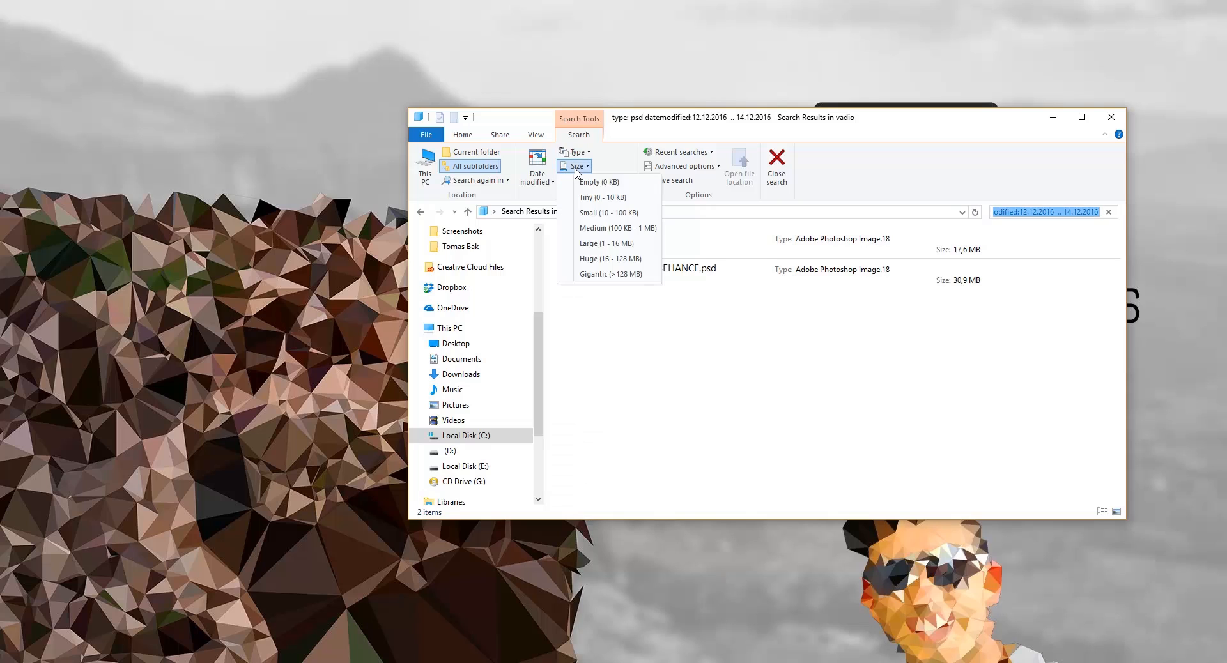